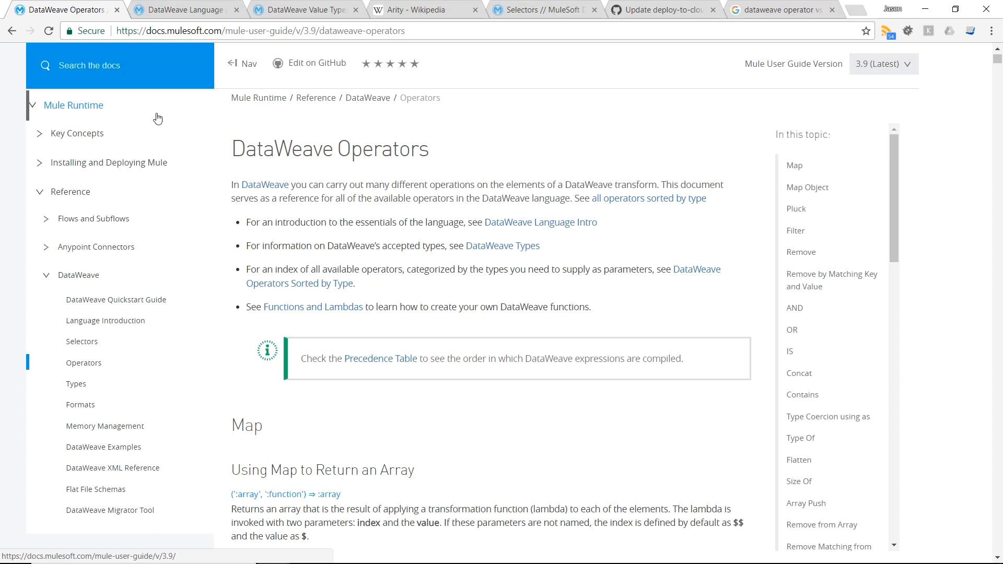
pyautogui.moveTo(84, 362)
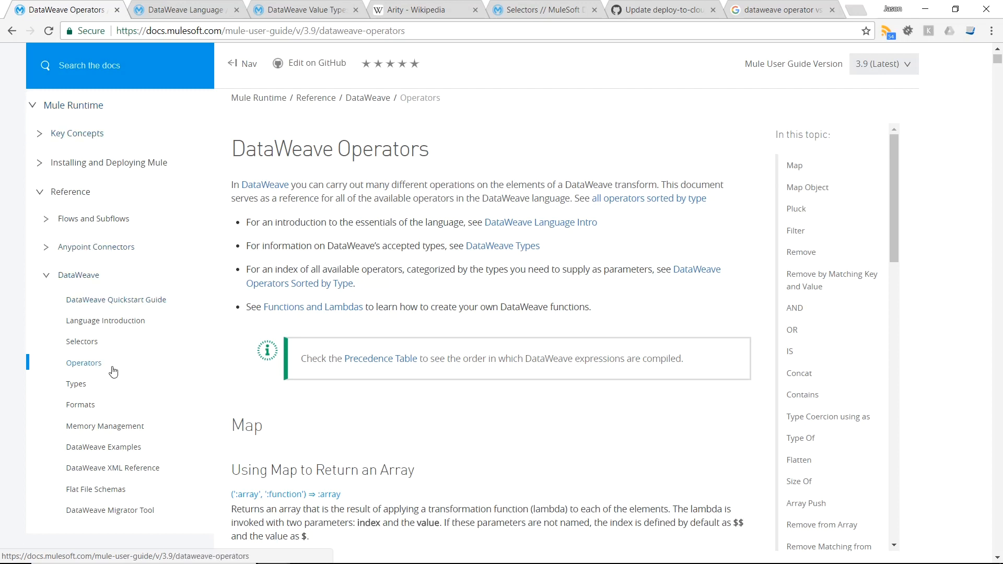
# Step: Scroll through the DataWeave Operators documentation page in Chrome
pyautogui.scroll(-3)
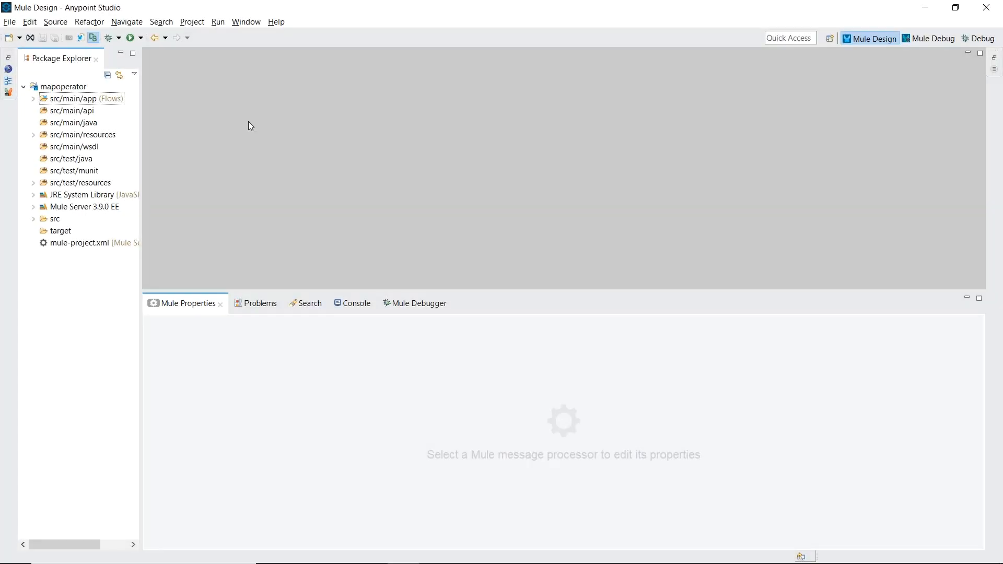
# Step: Check the installed Anypoint Studio version (6.3.0) via Help > About Anypoint Studio
pyautogui.click(276, 21)
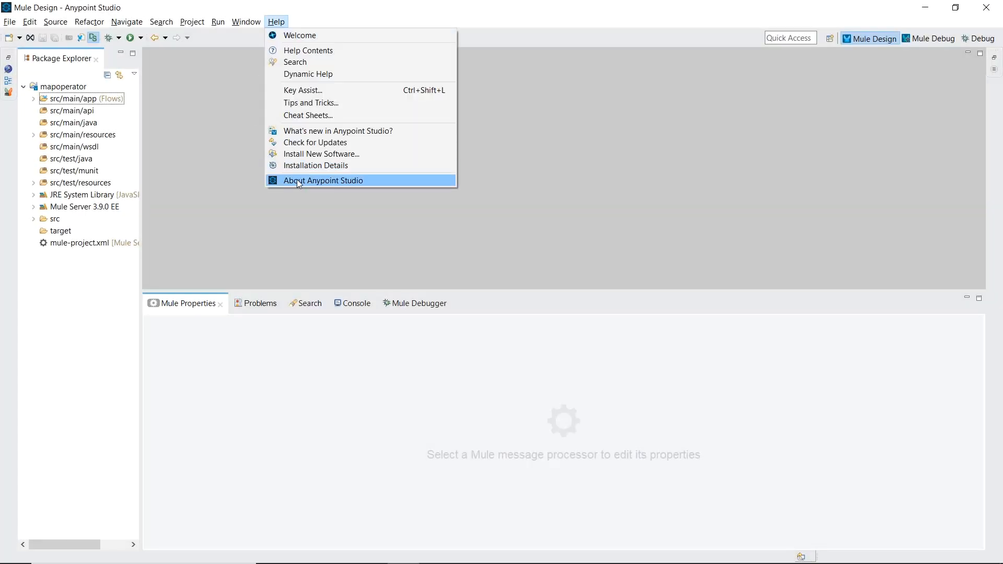
pyautogui.click(321, 180)
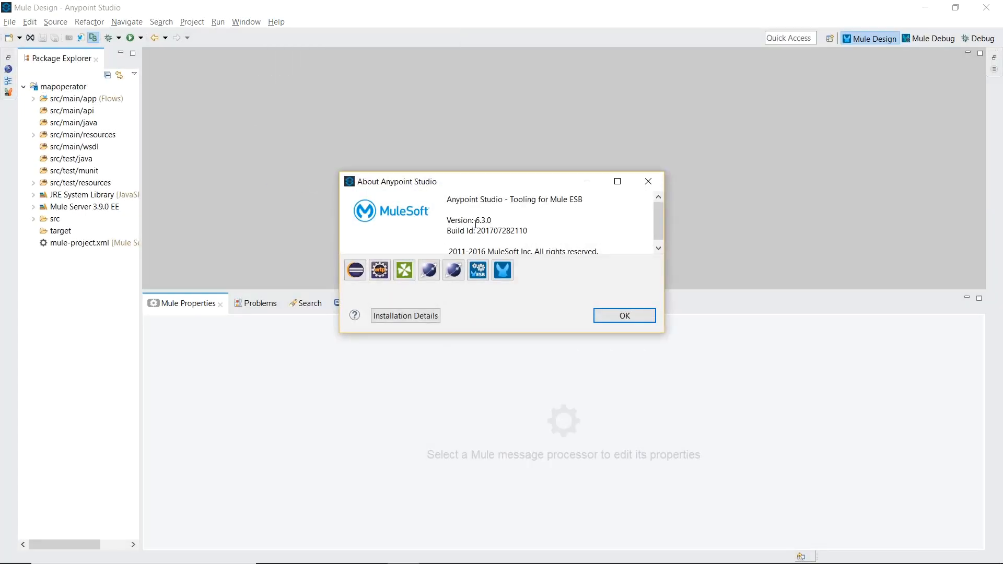
pyautogui.click(623, 315)
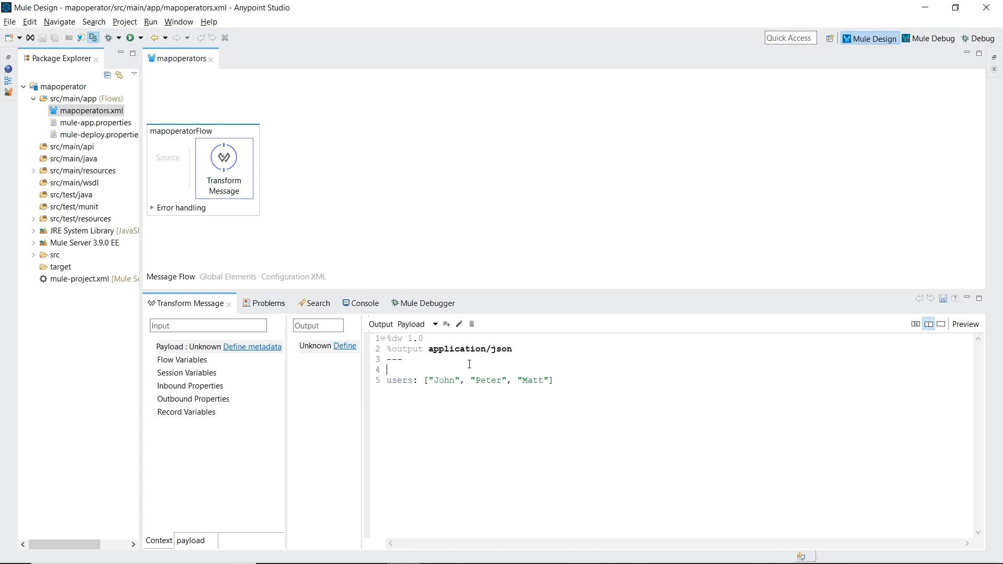
pyautogui.moveTo(400, 380)
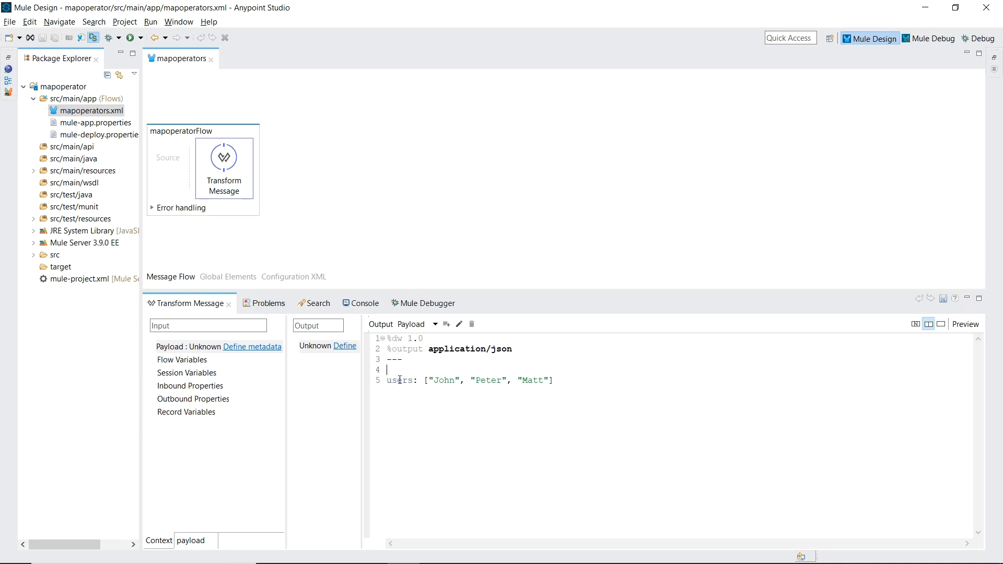
# Step: Write the DataWeave script outputting JSON users John, Peter and Matt
pyautogui.click(966, 325)
pyautogui.write(' map { index: $$, data: $ }')
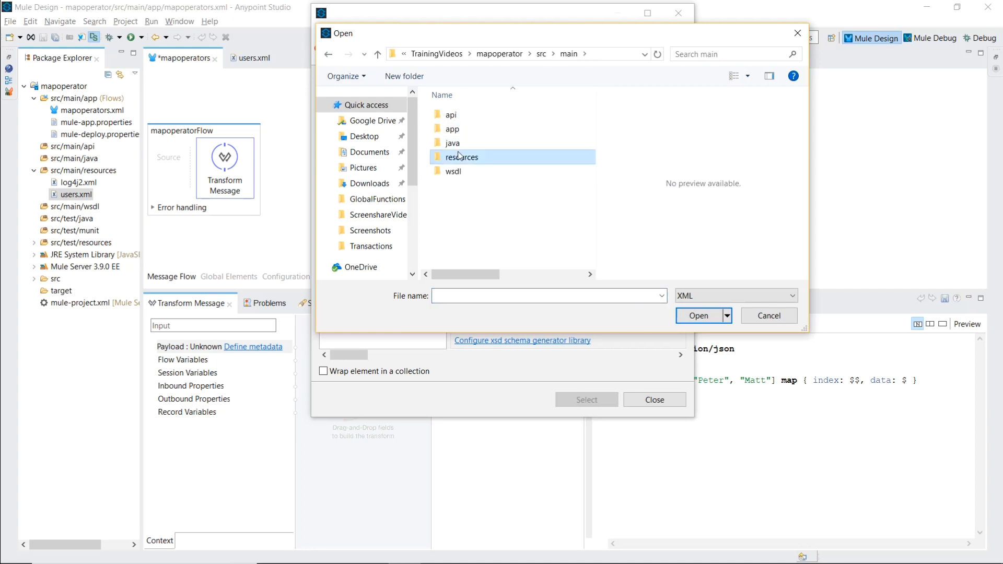
# Step: Pick users.xml from the project's resources folder as the sample payload
pyautogui.doubleClick(461, 156)
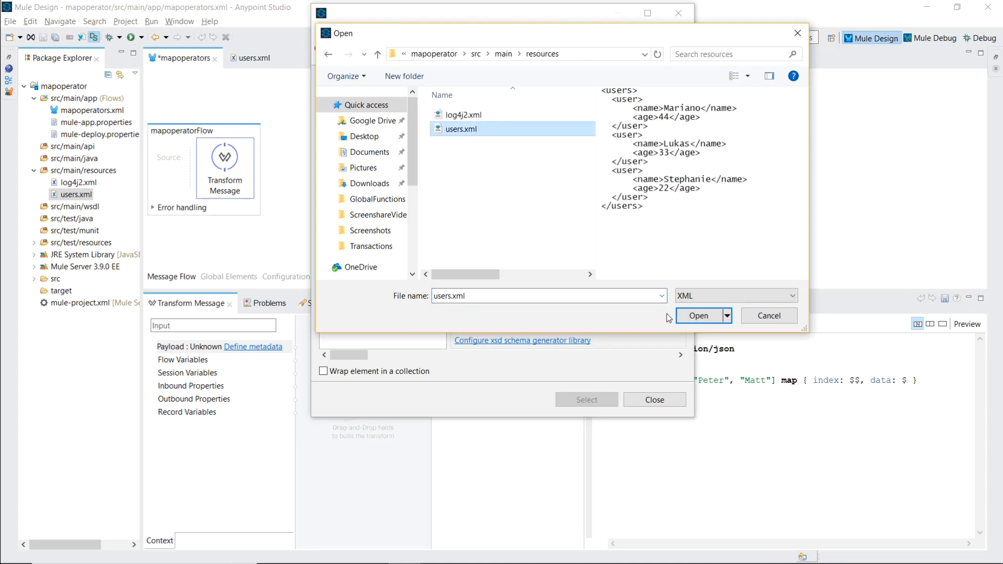
pyautogui.click(697, 315)
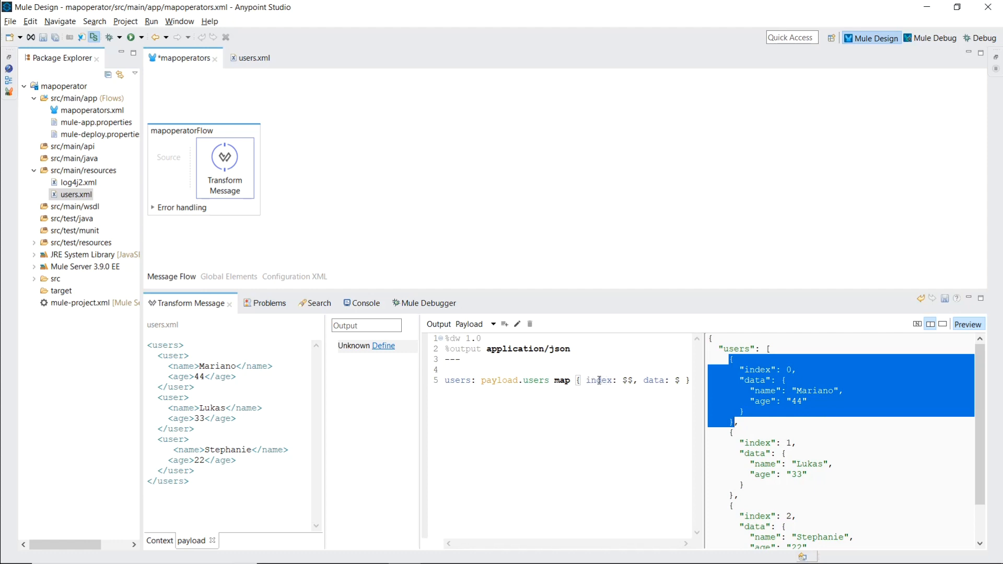